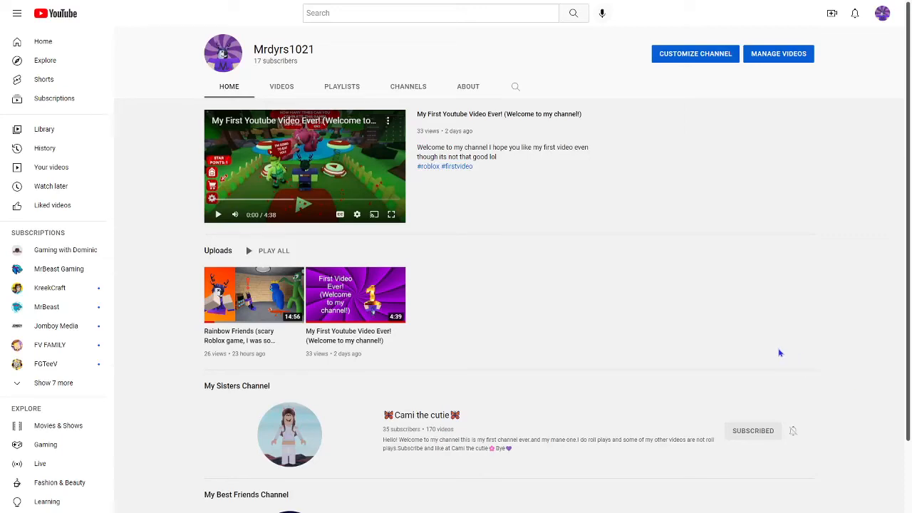
{"action": "mouse_move", "coordinate": [768, 358]}
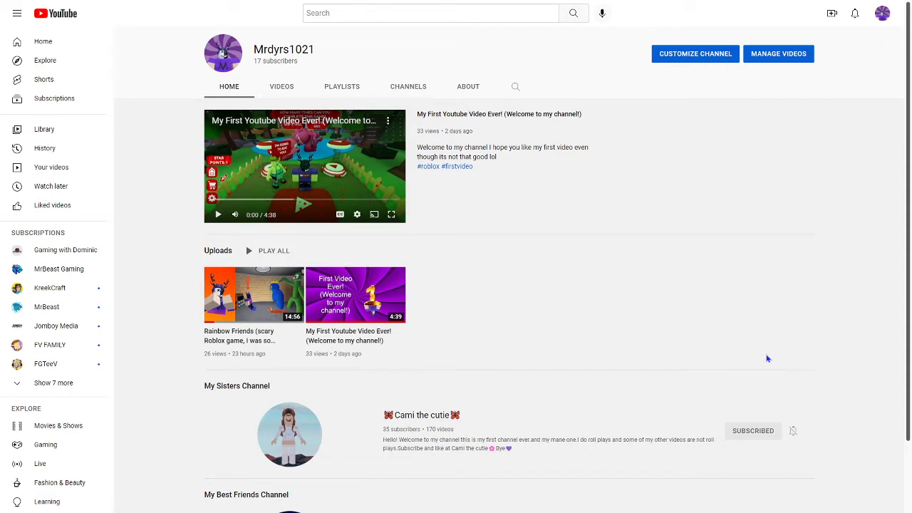
{"action": "mouse_move", "coordinate": [778, 384]}
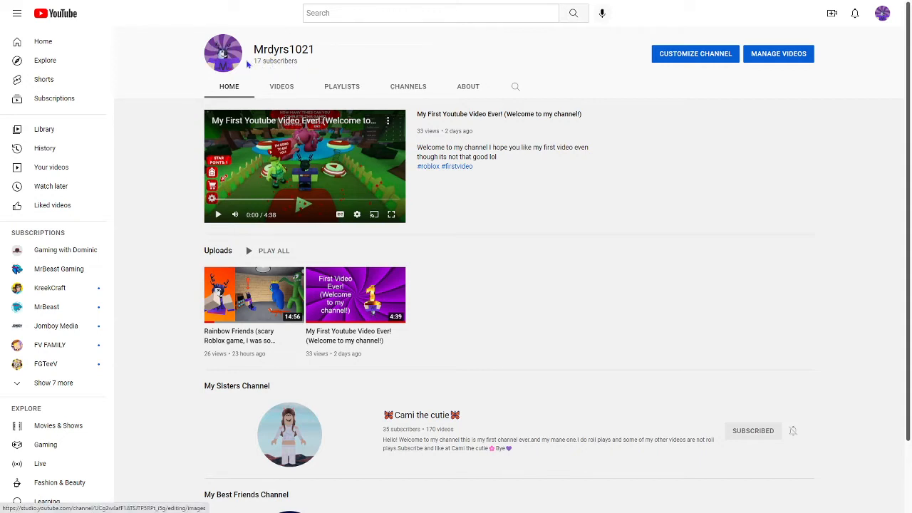
{"action": "mouse_move", "coordinate": [620, 381]}
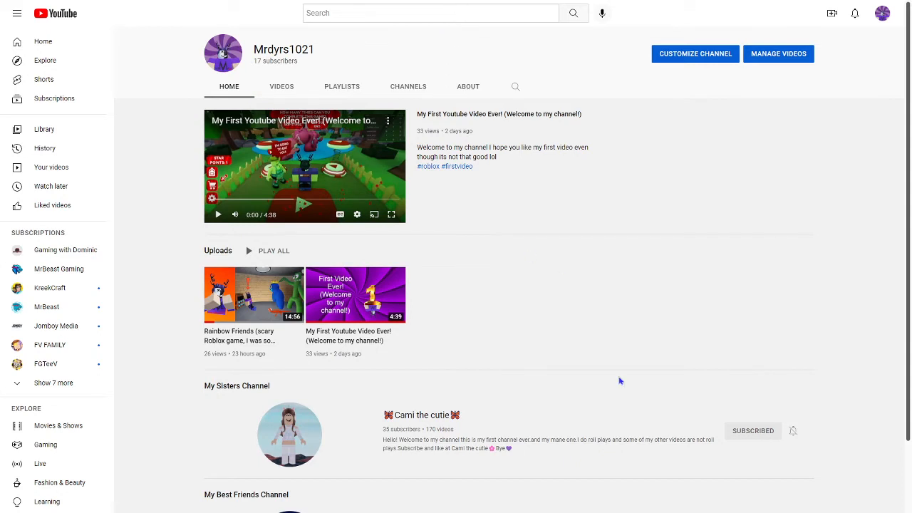
{"action": "mouse_move", "coordinate": [524, 255]}
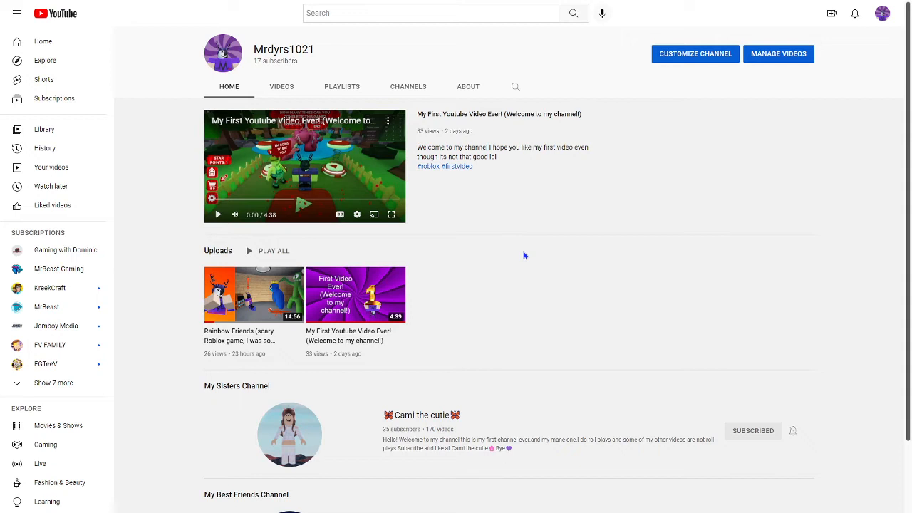
{"action": "mouse_move", "coordinate": [545, 266]}
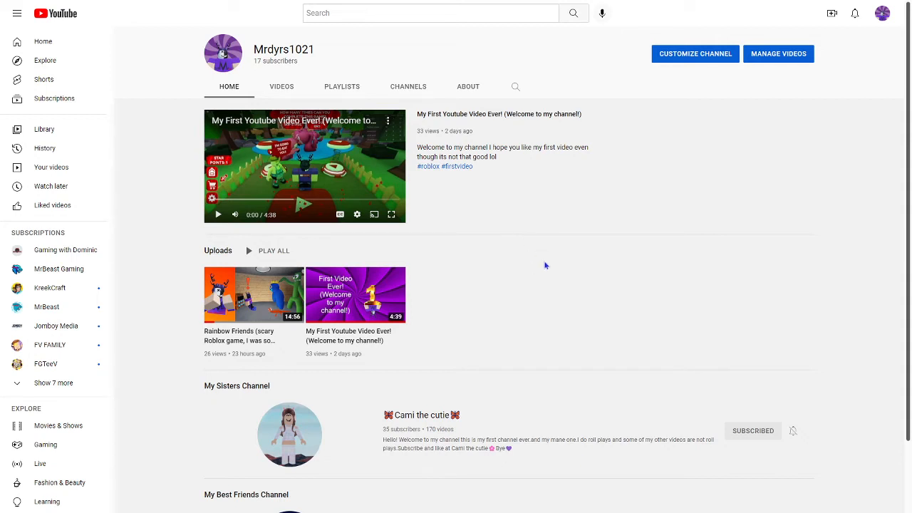
{"action": "mouse_move", "coordinate": [728, 304]}
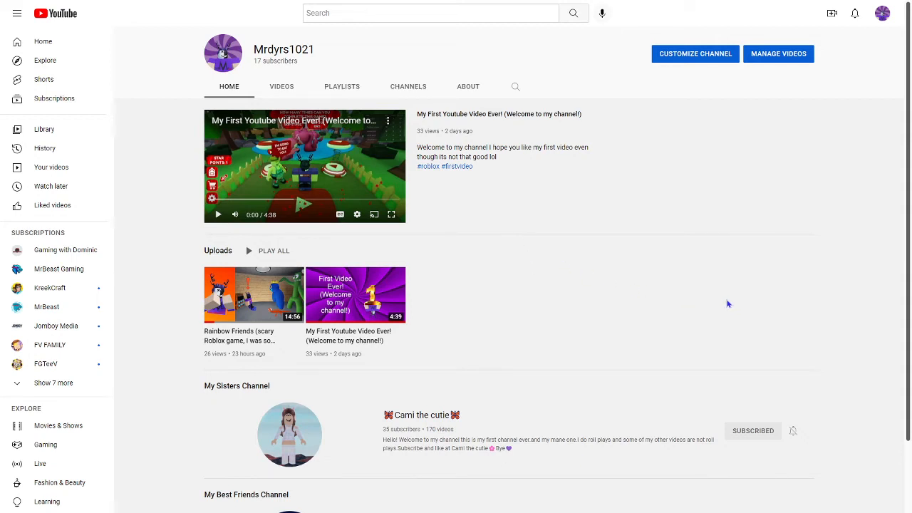
{"action": "mouse_move", "coordinate": [748, 307]}
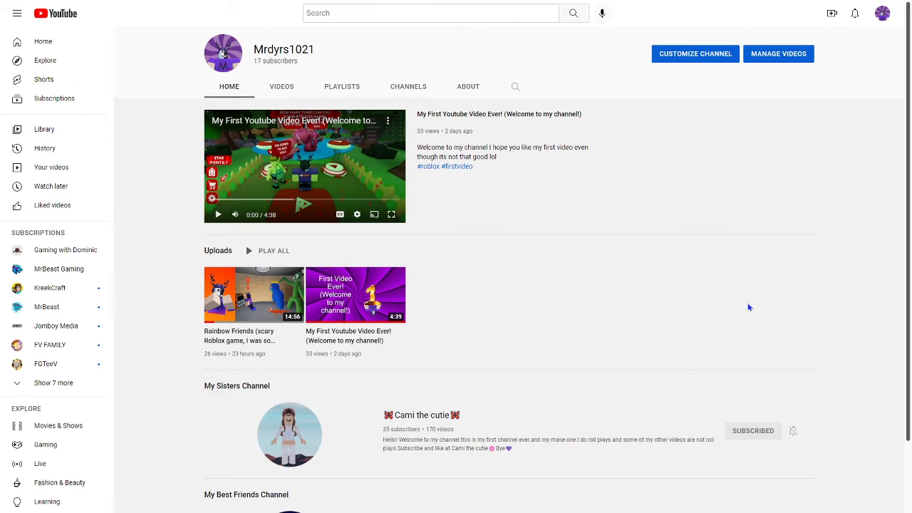
{"action": "mouse_move", "coordinate": [736, 316]}
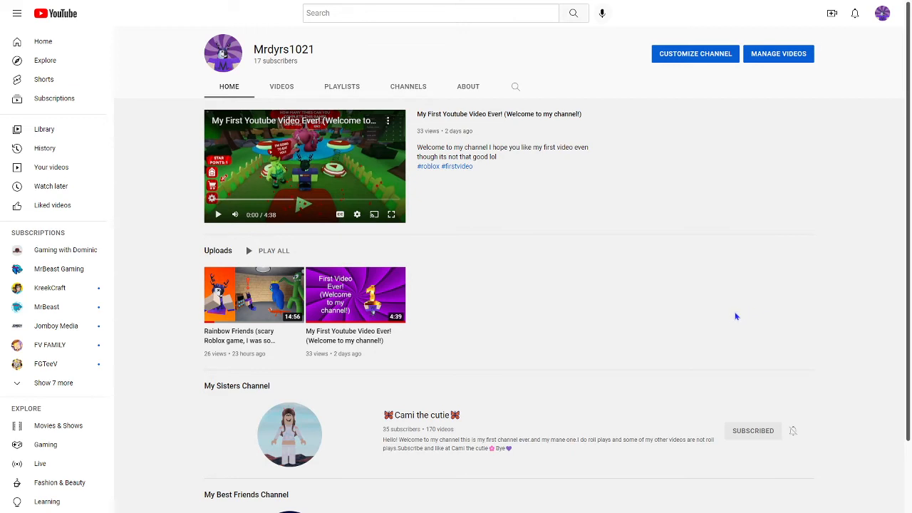
{"action": "mouse_move", "coordinate": [716, 323]}
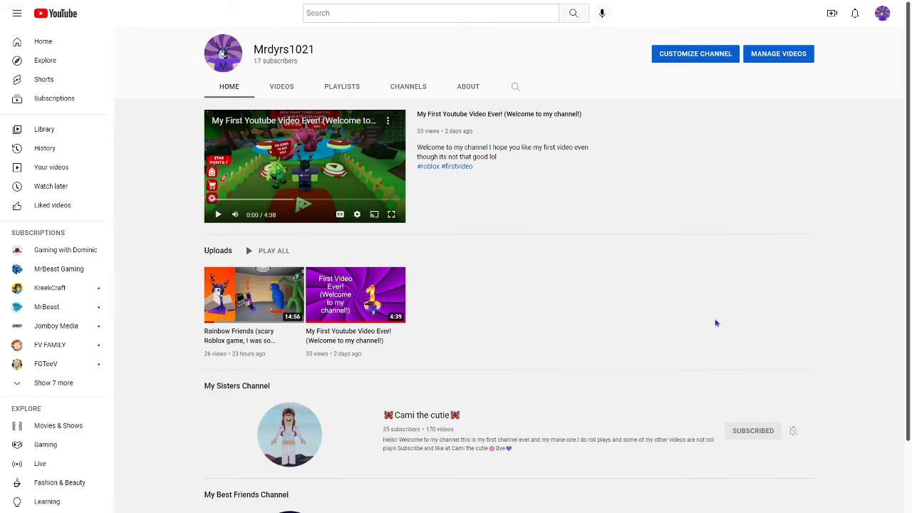
{"action": "mouse_move", "coordinate": [701, 327]}
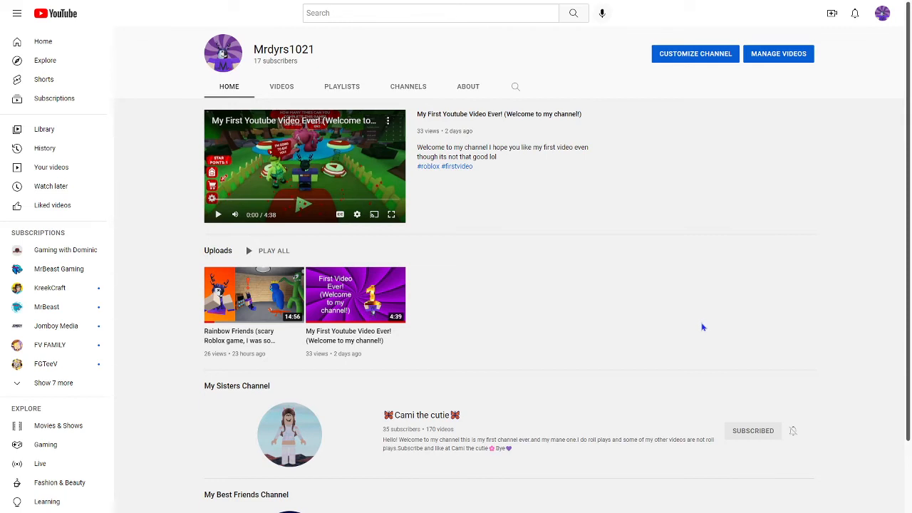
{"action": "mouse_move", "coordinate": [703, 331]}
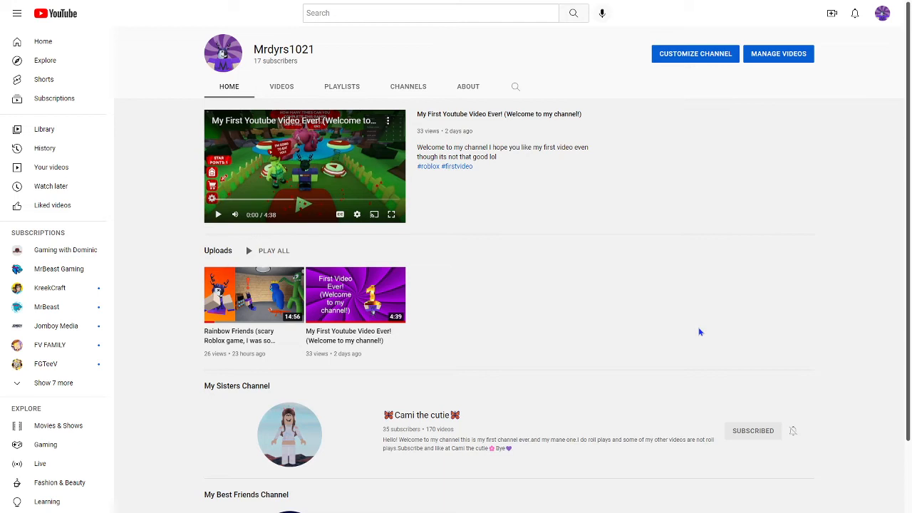
{"action": "mouse_move", "coordinate": [569, 304]}
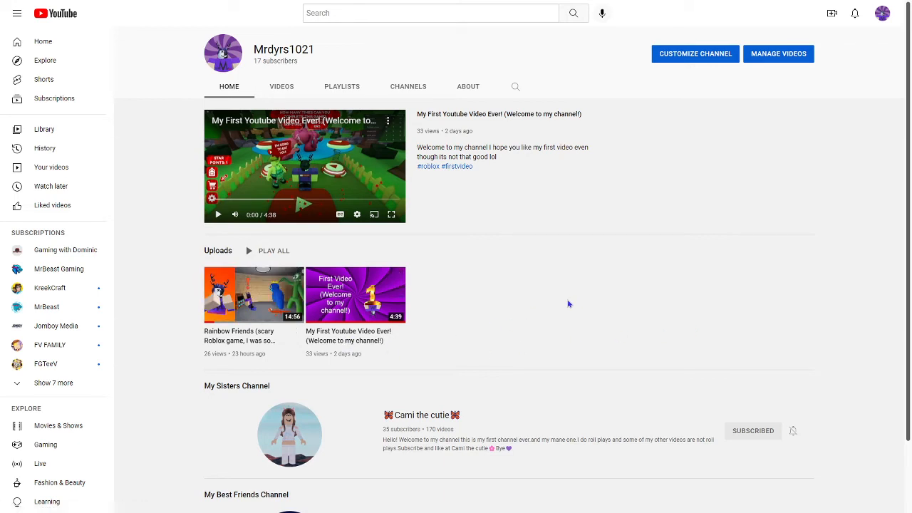
{"action": "mouse_move", "coordinate": [569, 306]}
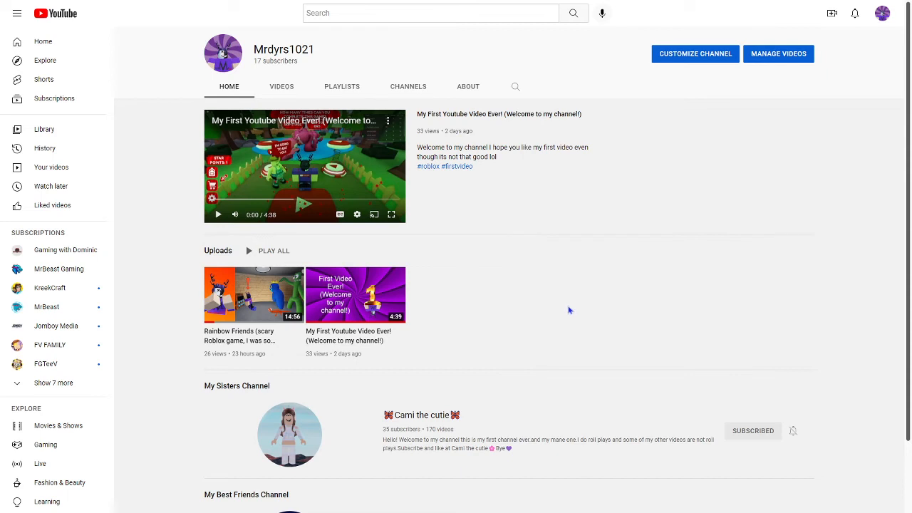
{"action": "mouse_move", "coordinate": [600, 320]}
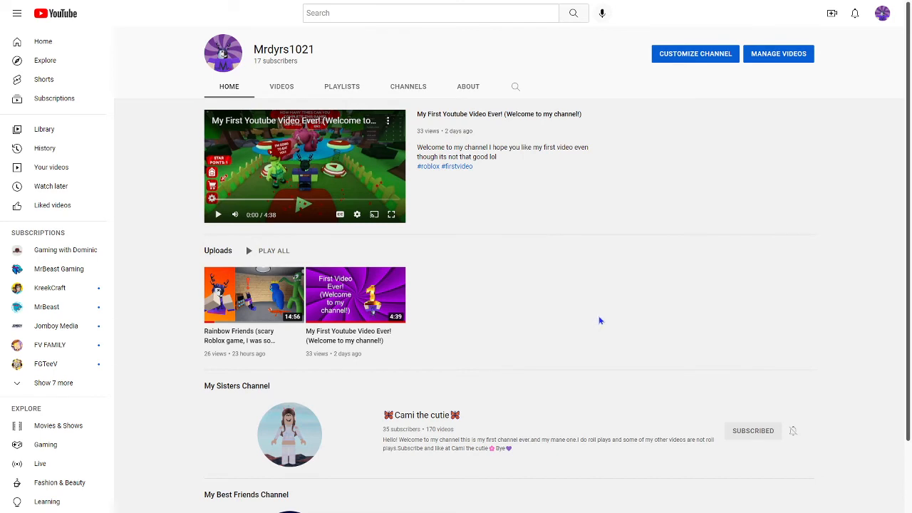
{"action": "mouse_move", "coordinate": [619, 319]}
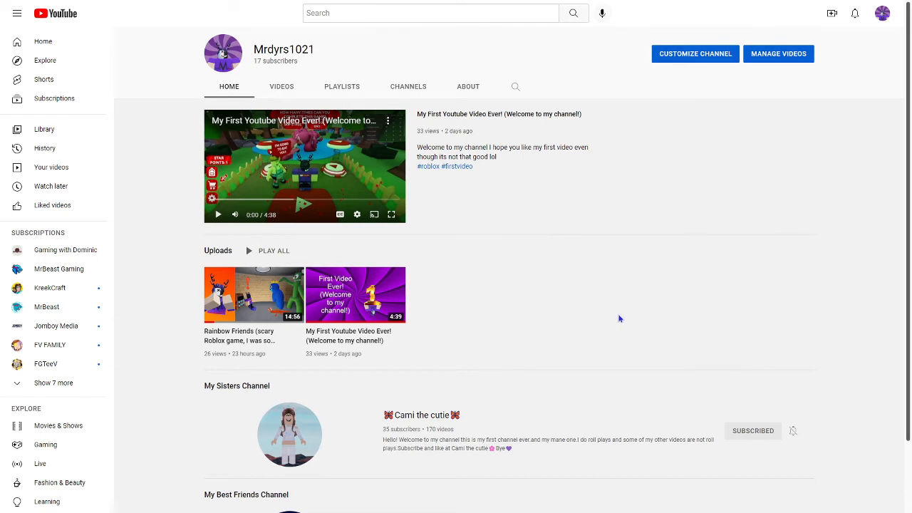
{"action": "mouse_move", "coordinate": [630, 319]}
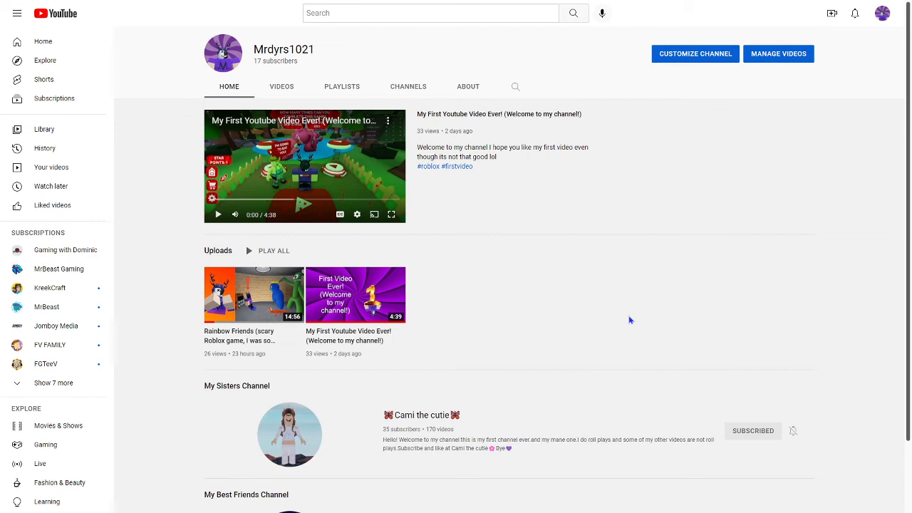
{"action": "mouse_move", "coordinate": [640, 319]}
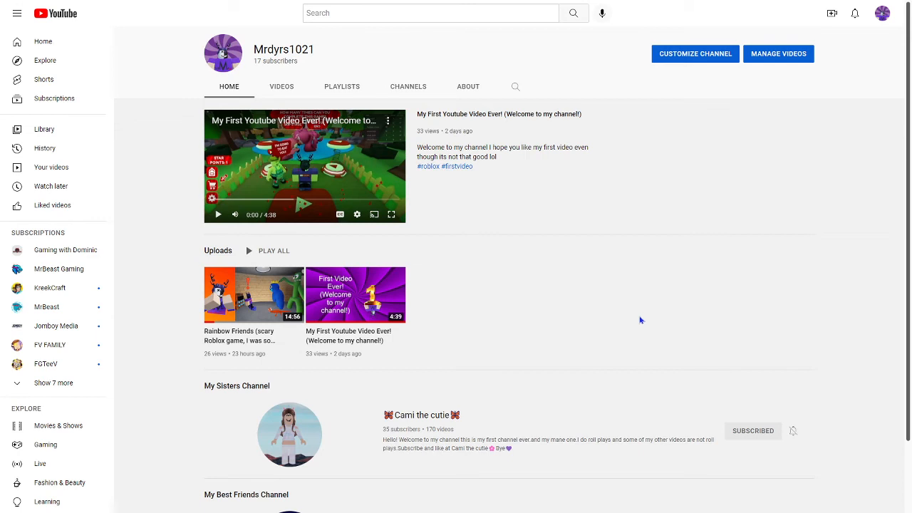
{"action": "mouse_move", "coordinate": [645, 318]}
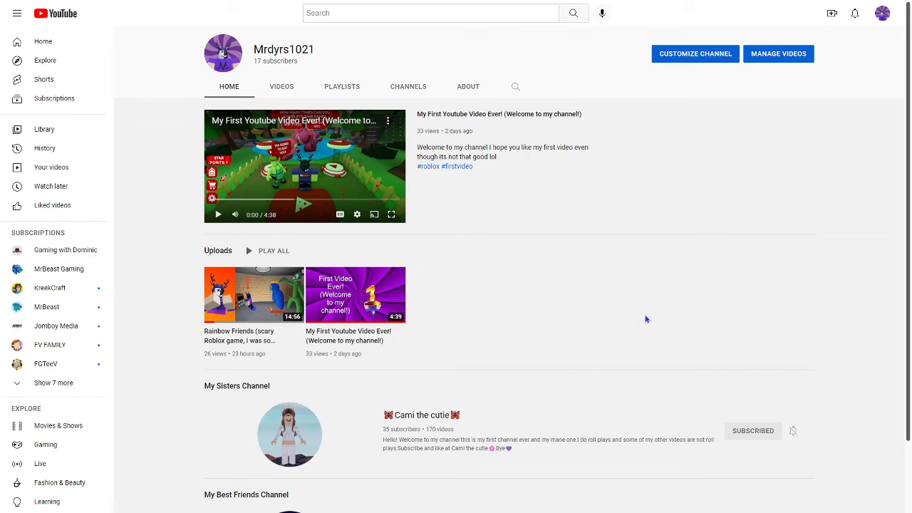
{"action": "mouse_move", "coordinate": [666, 321]}
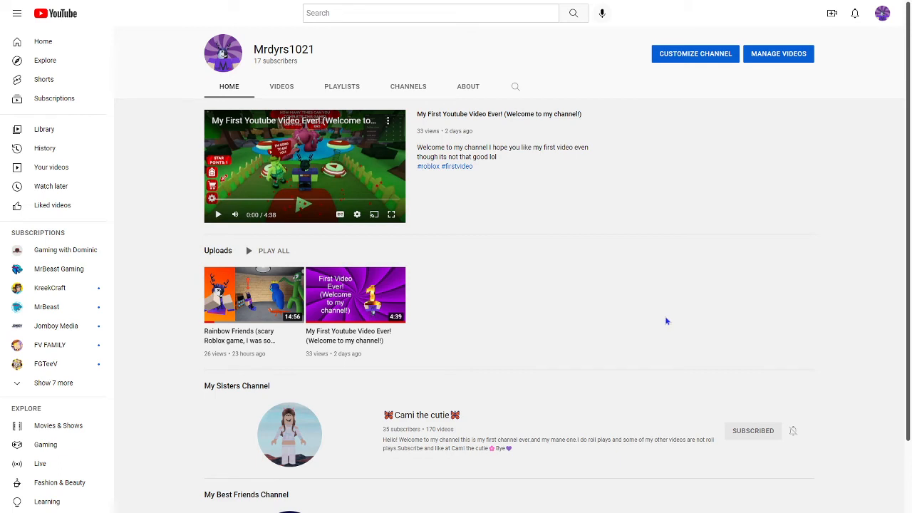
{"action": "mouse_move", "coordinate": [670, 320]}
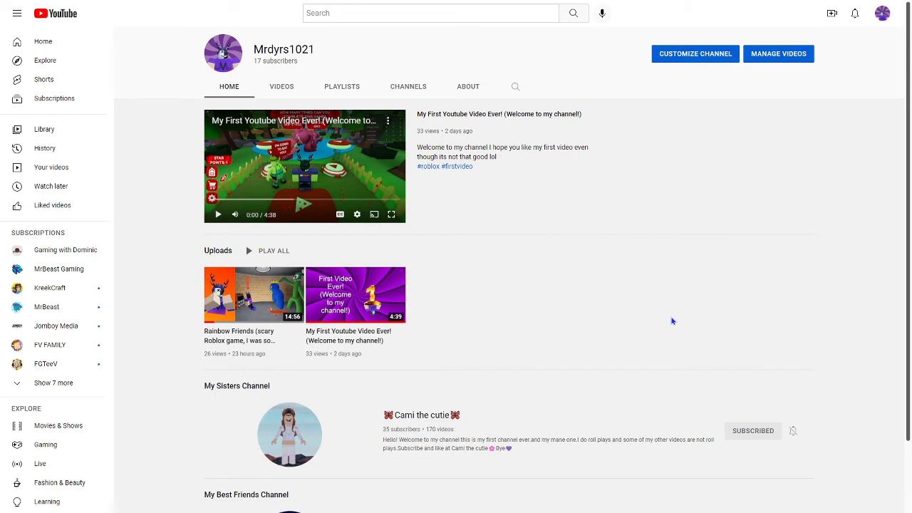
{"action": "mouse_move", "coordinate": [753, 331]}
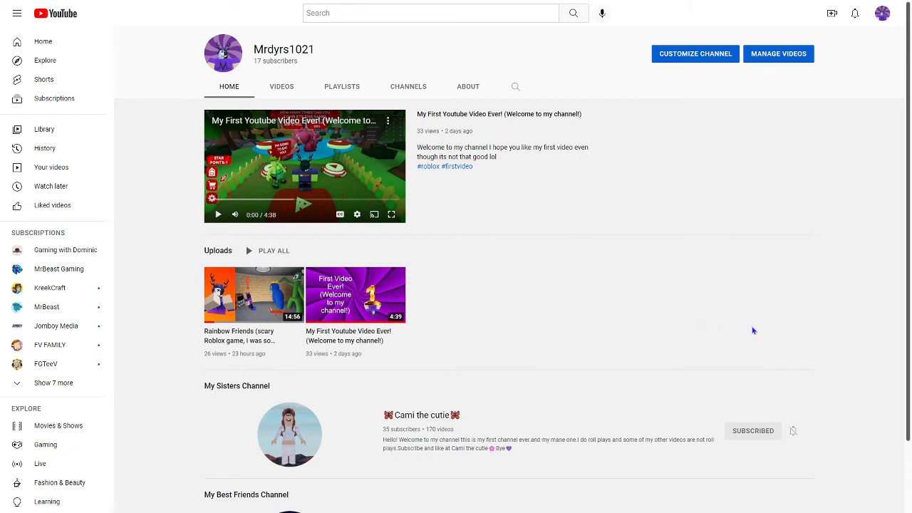
{"action": "mouse_move", "coordinate": [360, 369]}
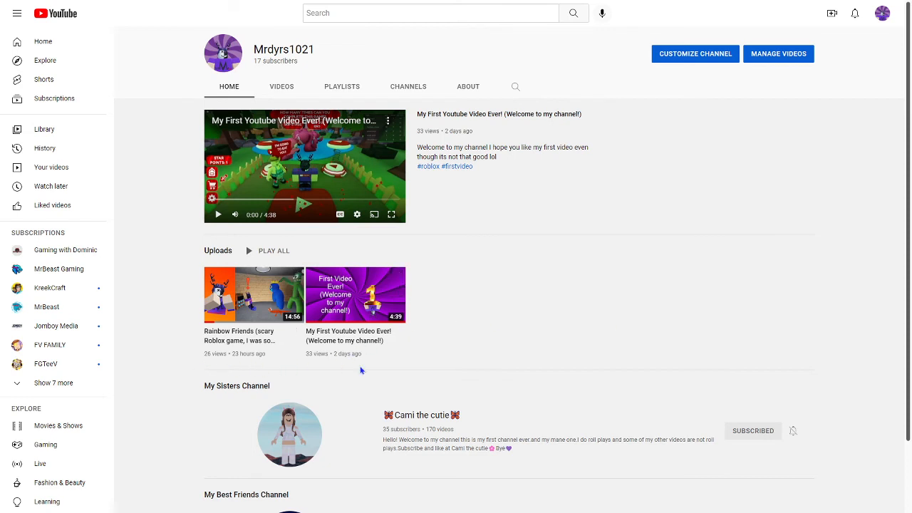